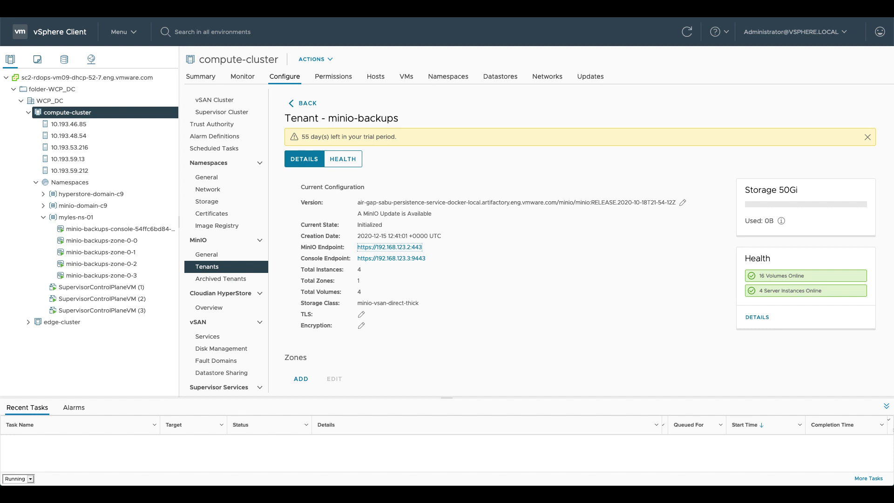
mouse_move(433, 171)
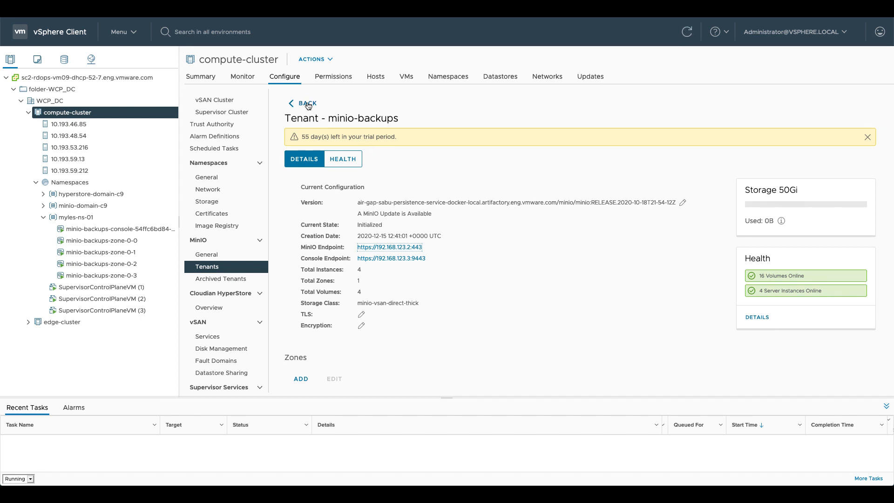
Step: Leave the minio-backups tenant details and return to the MinIO Tenants list
click(291, 104)
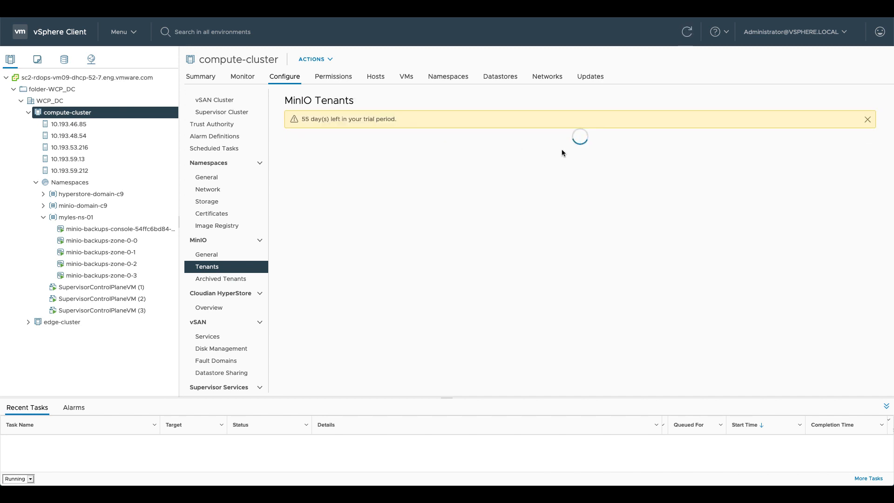
mouse_move(599, 156)
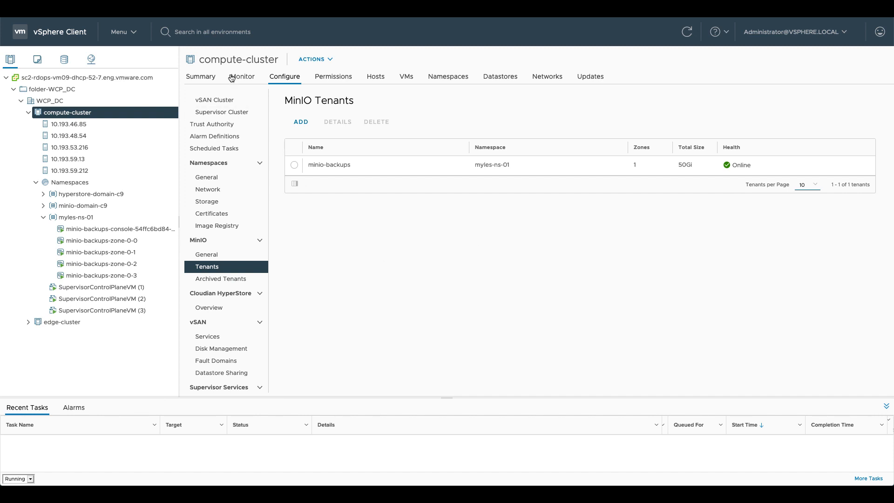
Step: Open compute-cluster's vSAN Skyline Health from Monitor and expand the MinIO Service checks
click(242, 77)
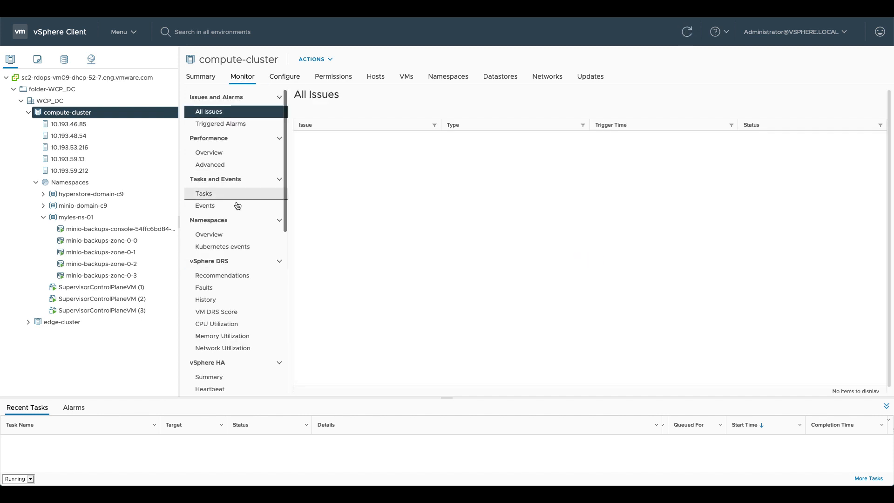
scroll(down, 3)
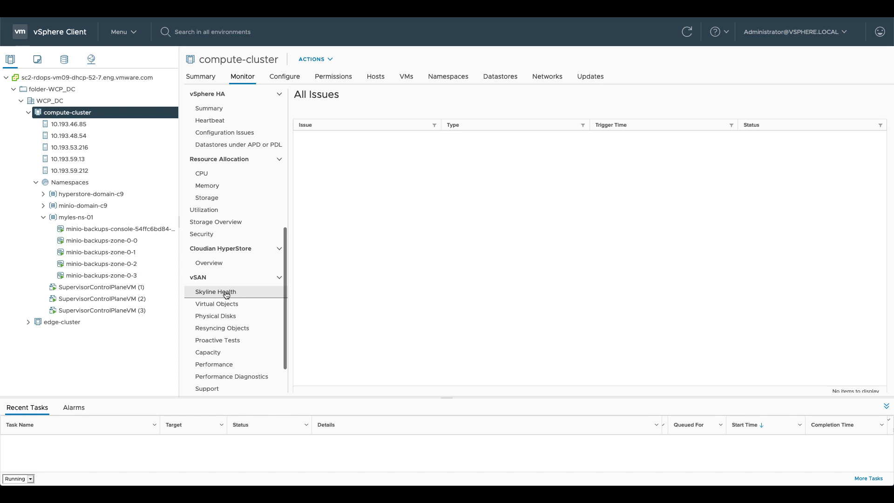
click(215, 291)
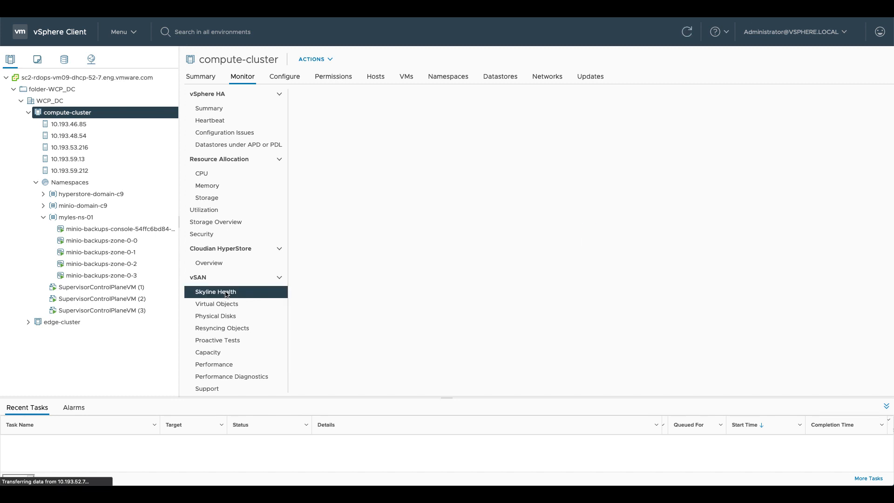
click(226, 292)
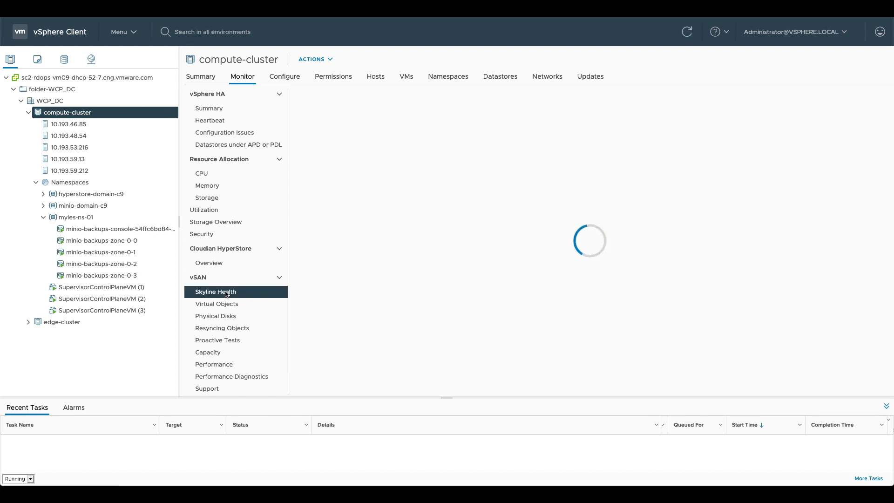
click(216, 292)
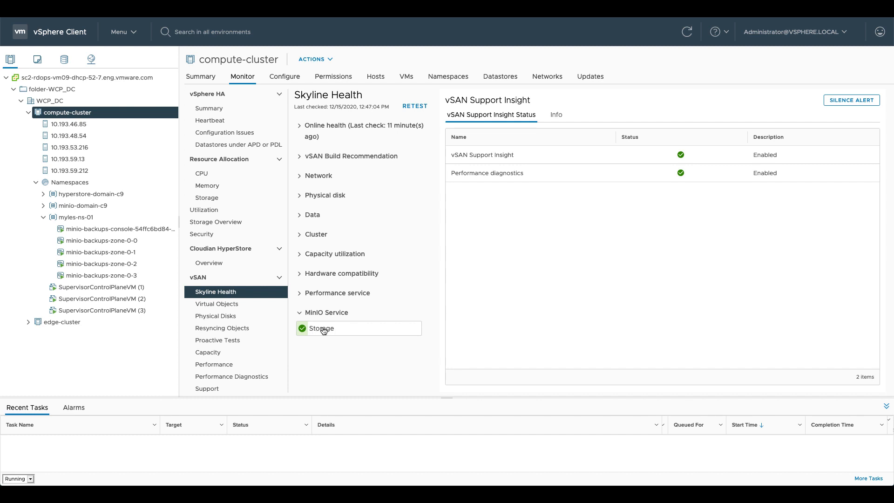
Step: Open the MinIO Storage check showing minio-backups healthy with 16 online, 0 offline disks
click(322, 328)
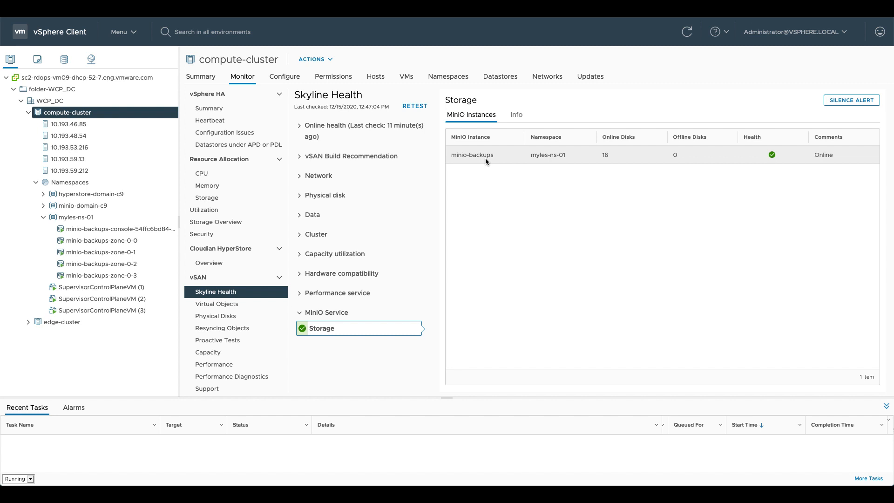
mouse_move(627, 159)
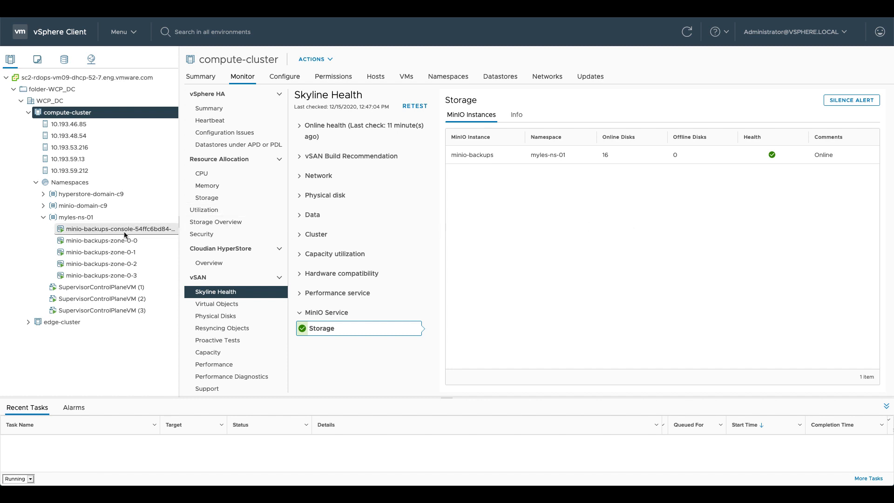
Step: Put host 10.193.59.13, running the minio-backups console pod, into maintenance mode, accepting the warning
click(117, 229)
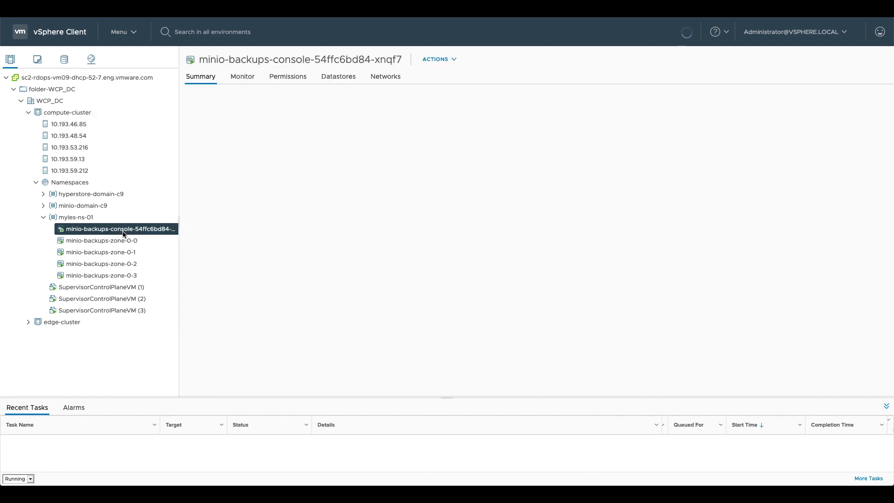
click(116, 229)
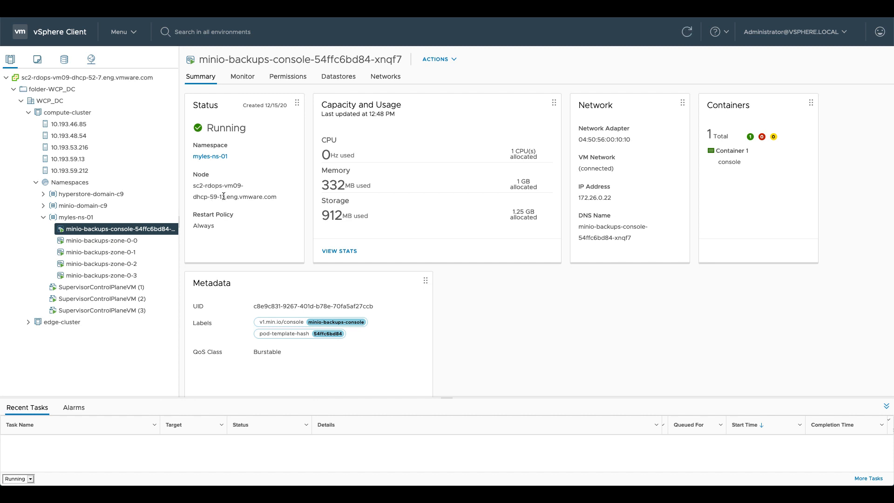
mouse_move(68, 161)
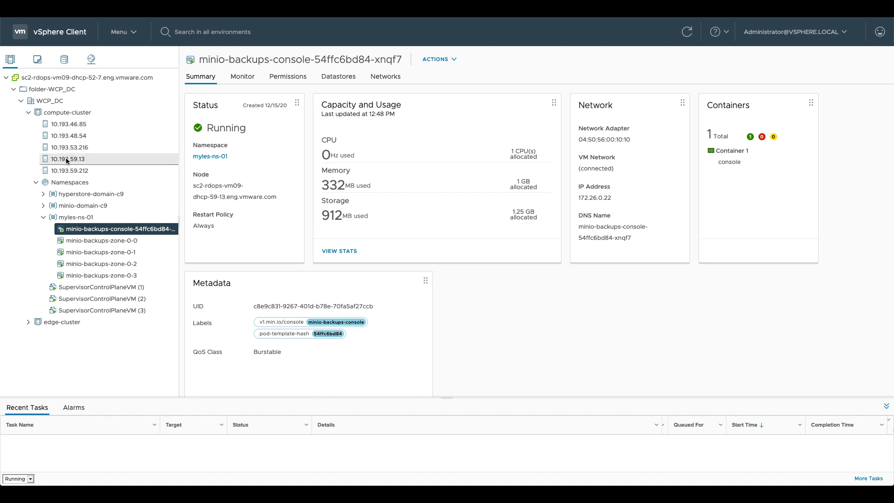
right_click(68, 159)
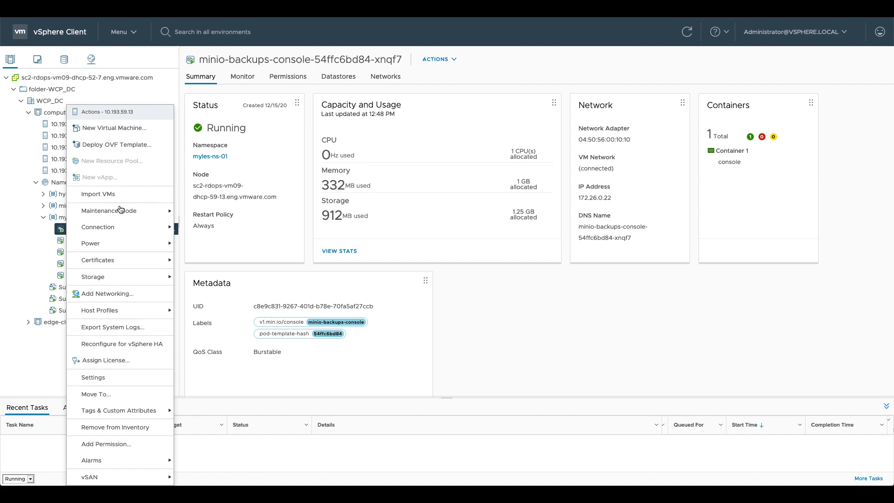
click(109, 212)
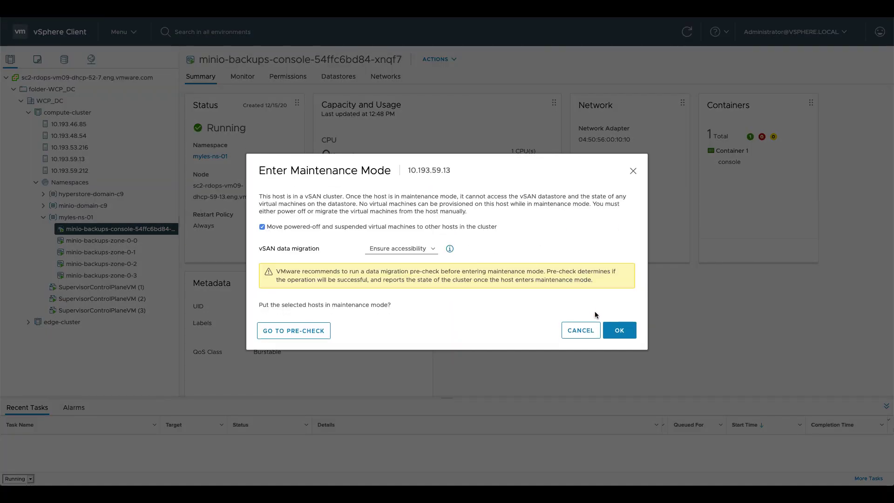
click(619, 330)
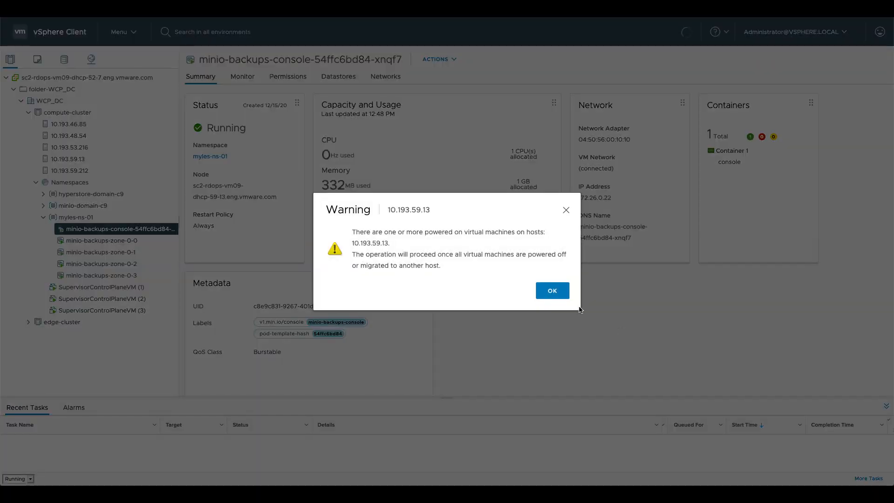
click(553, 290)
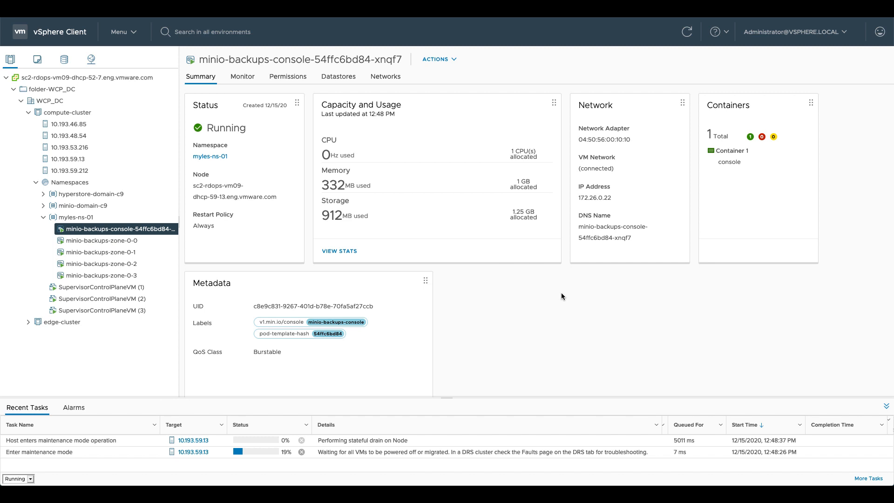
Step: Select the myles-ns-01 namespace to view its Summary with 5 vSphere Pods
click(687, 31)
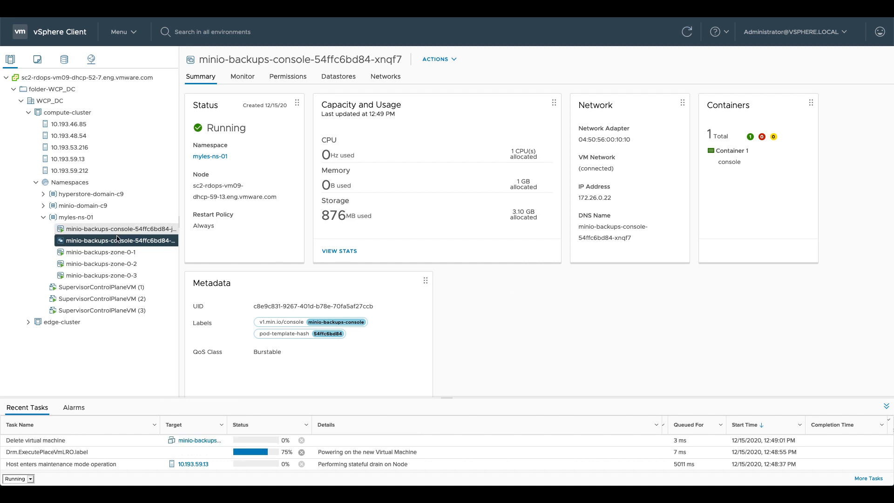
click(68, 217)
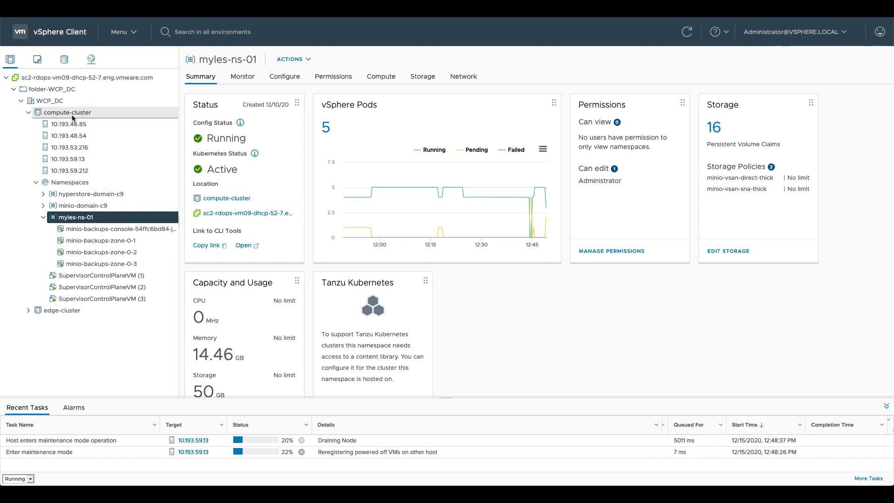
Step: View minio-backups health under compute-cluster's Configure > MinIO > Tenants, showing one server instance with issues
click(67, 113)
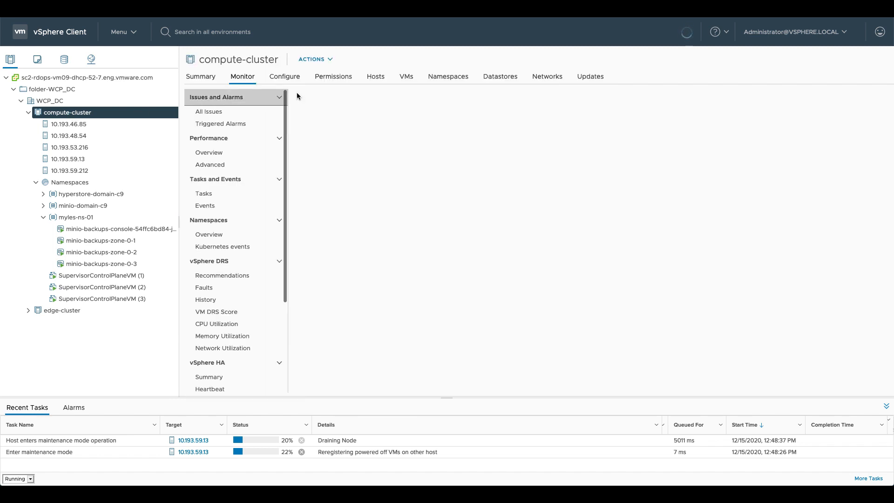
click(284, 77)
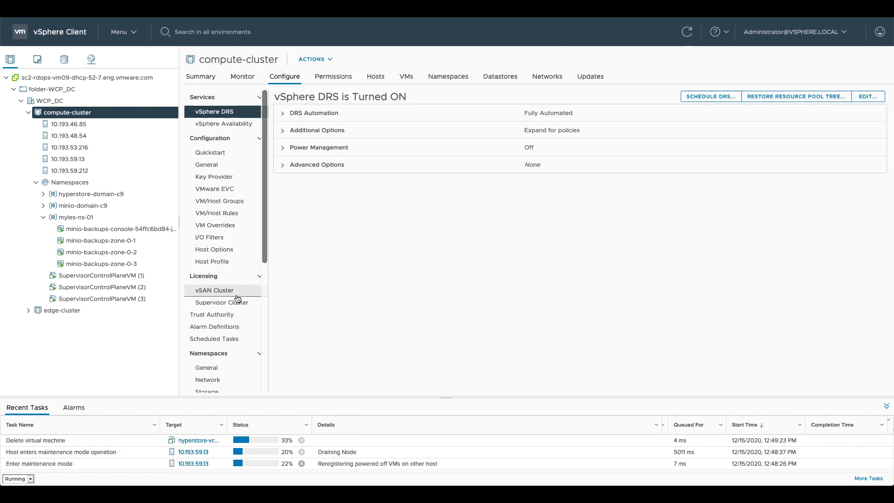
scroll(down, 3)
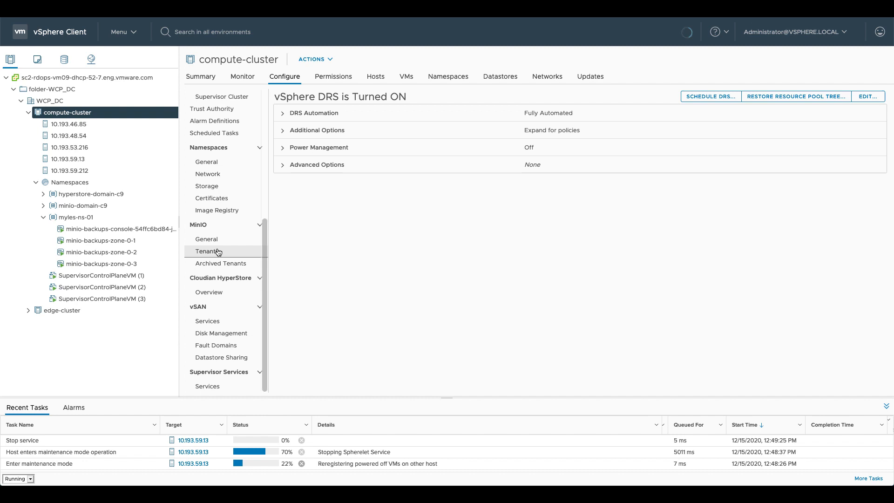
click(206, 251)
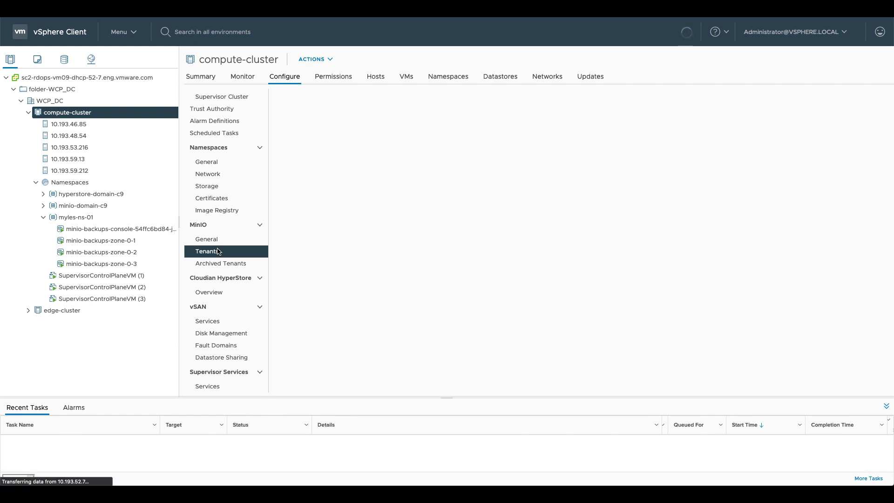
click(207, 251)
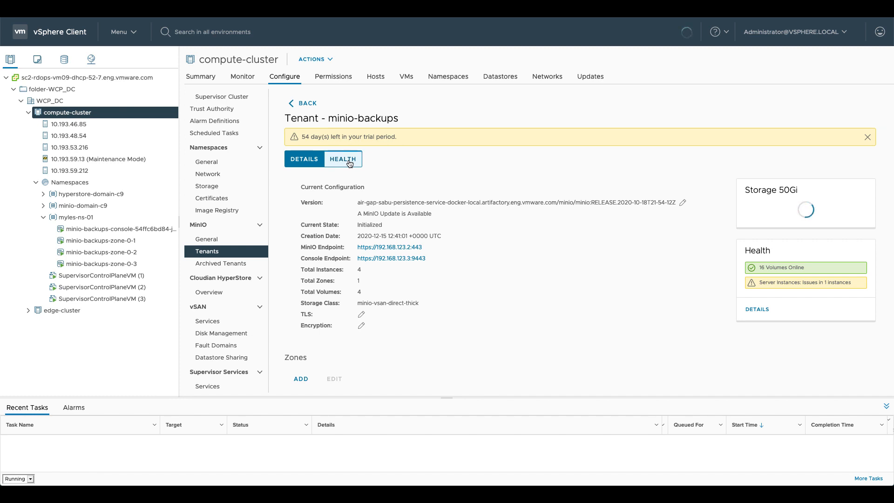
click(343, 159)
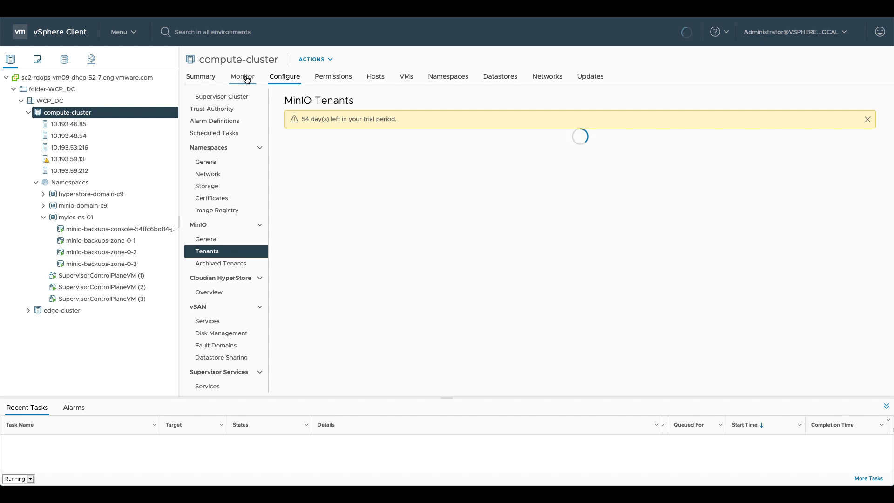
Step: Open Skyline Health's MinIO Storage check warning minio-backups has 12 online, 4 offline disks
click(243, 76)
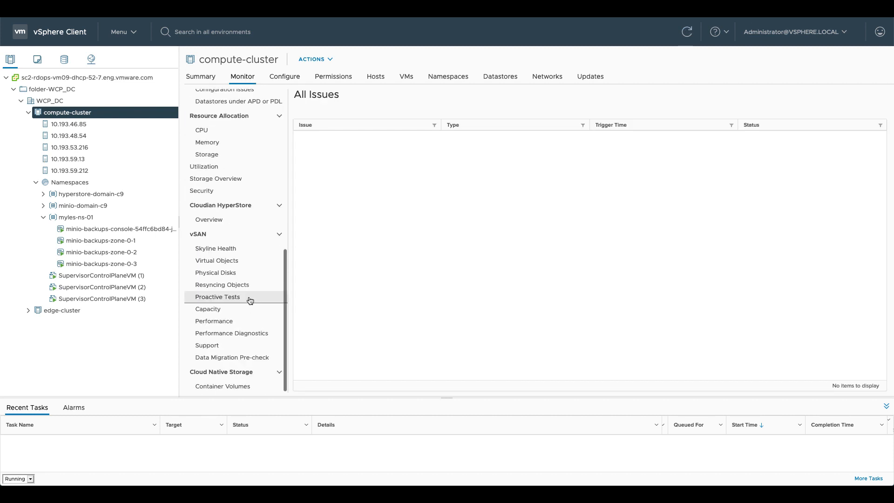
click(216, 248)
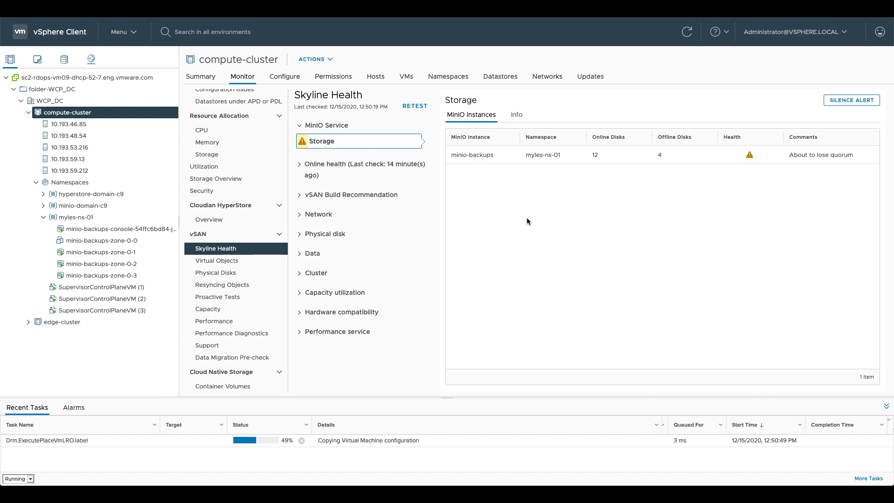
click(100, 241)
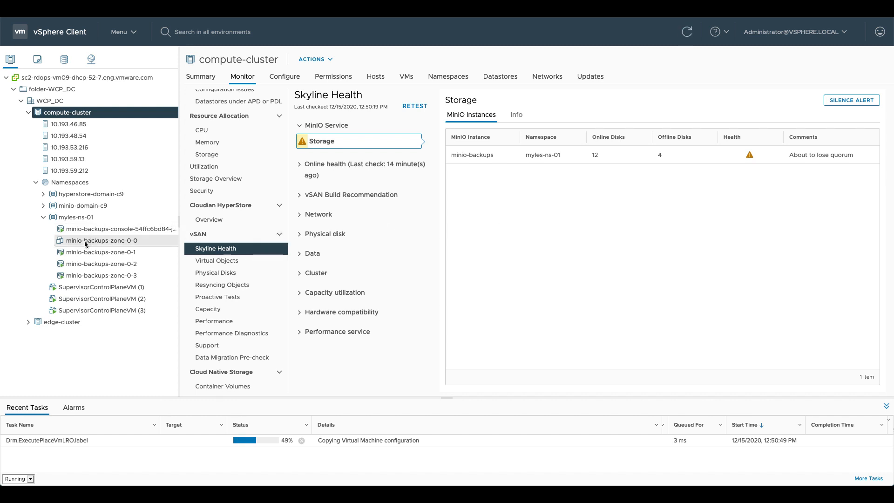
mouse_move(61, 243)
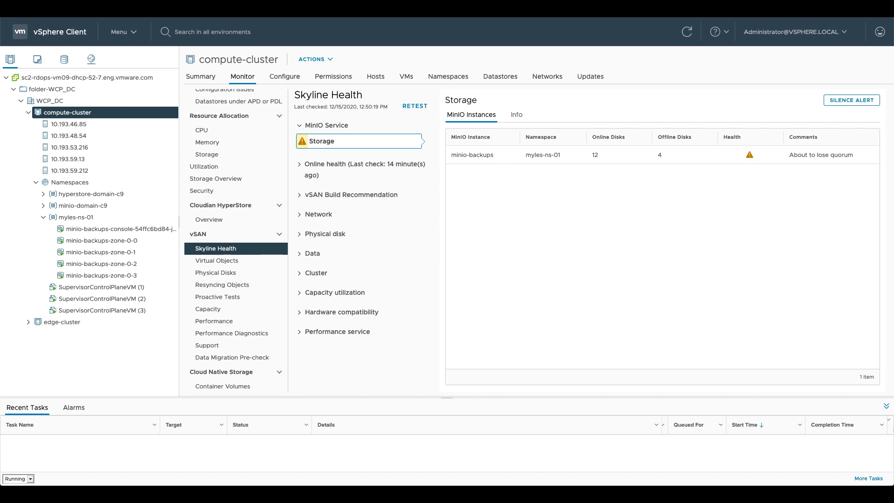
mouse_move(288, 79)
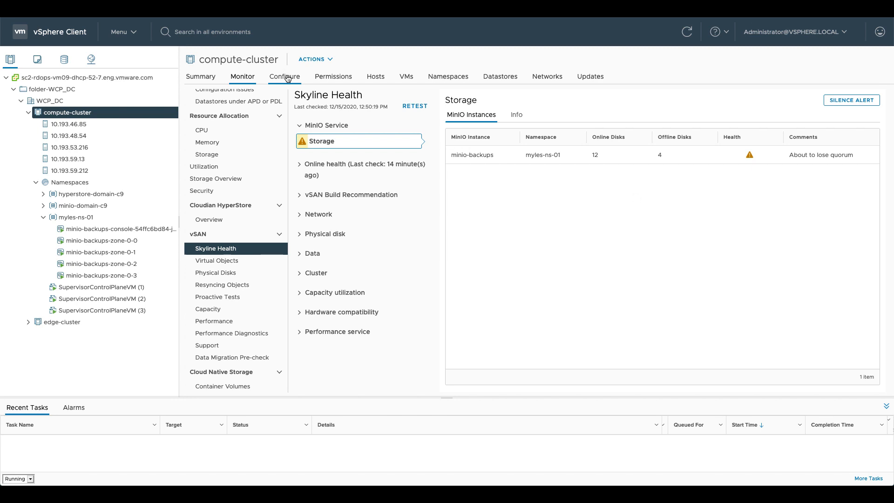
Step: Reopen minio-backups tenant health under Configure > MinIO > Tenants to confirm it is Online
click(285, 76)
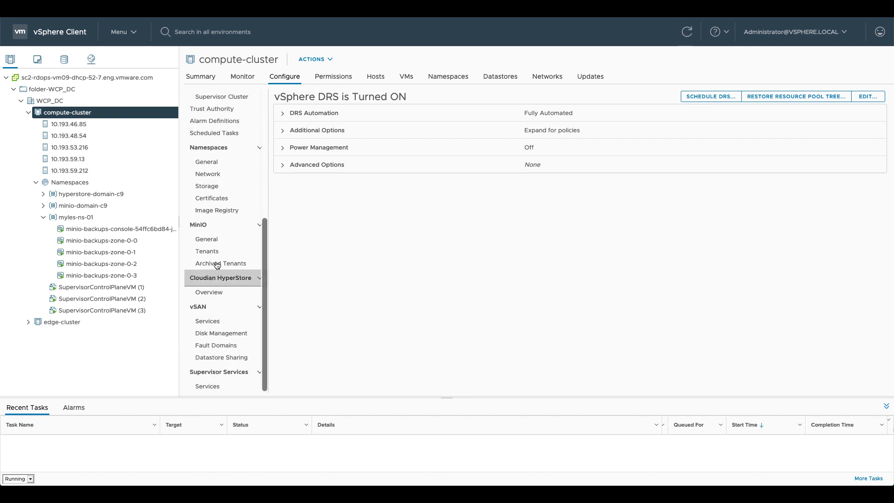
click(206, 251)
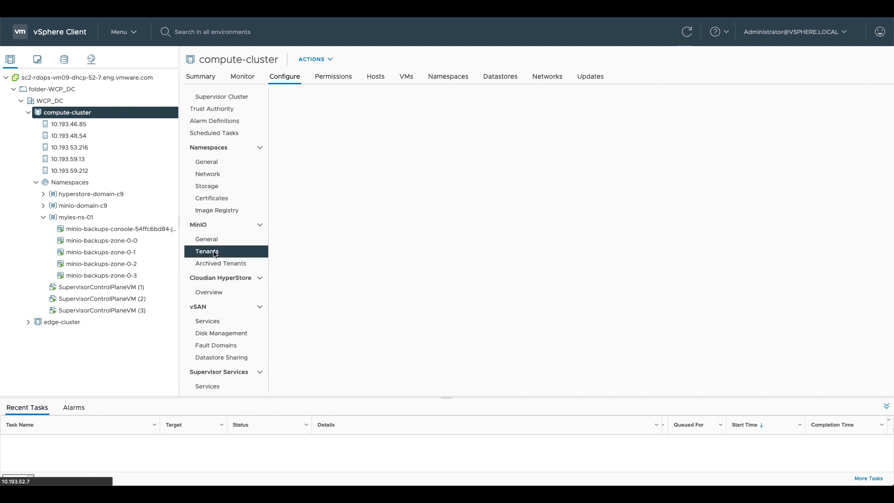
click(206, 251)
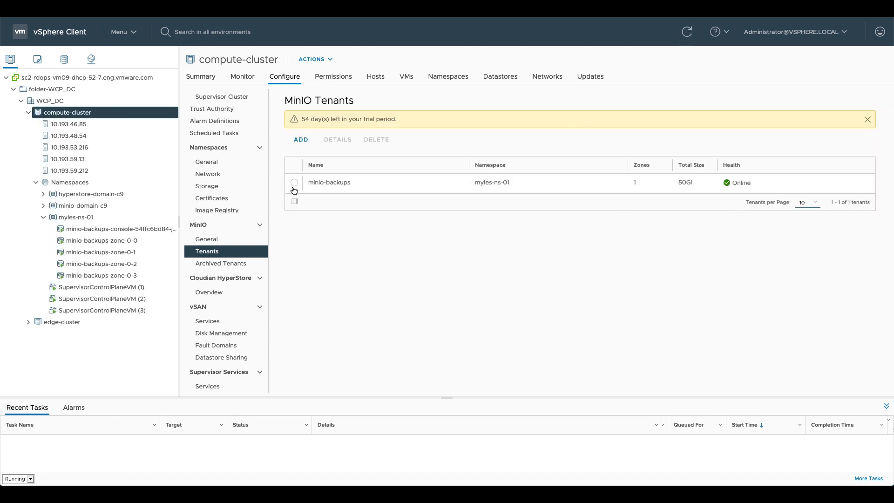
click(328, 183)
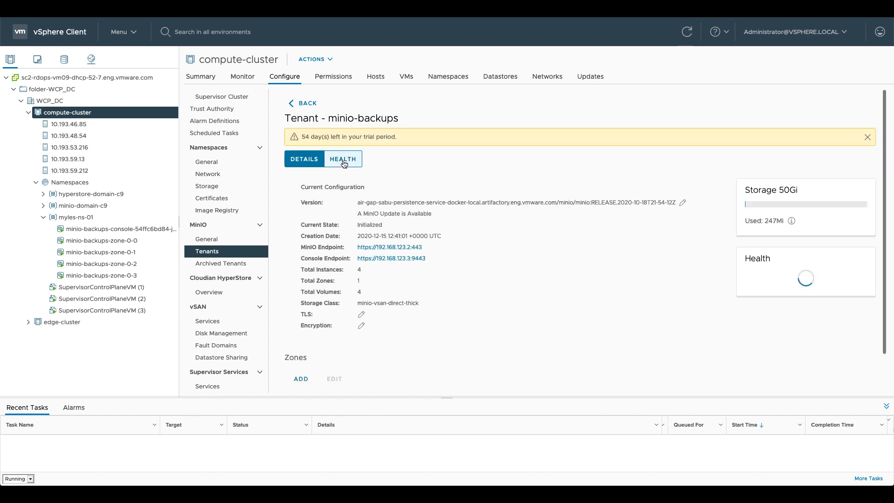
click(343, 158)
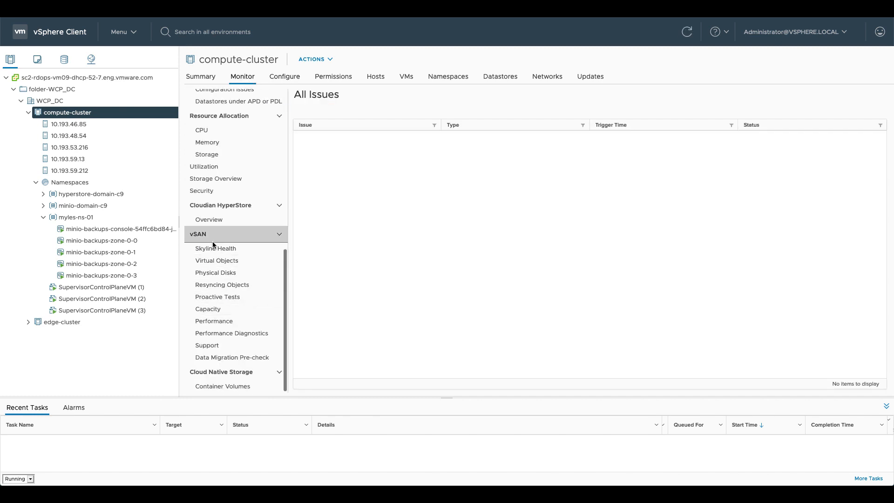
Step: Open Skyline Health to confirm minio-backups storage passes with 16 online, 0 offline disks
click(216, 249)
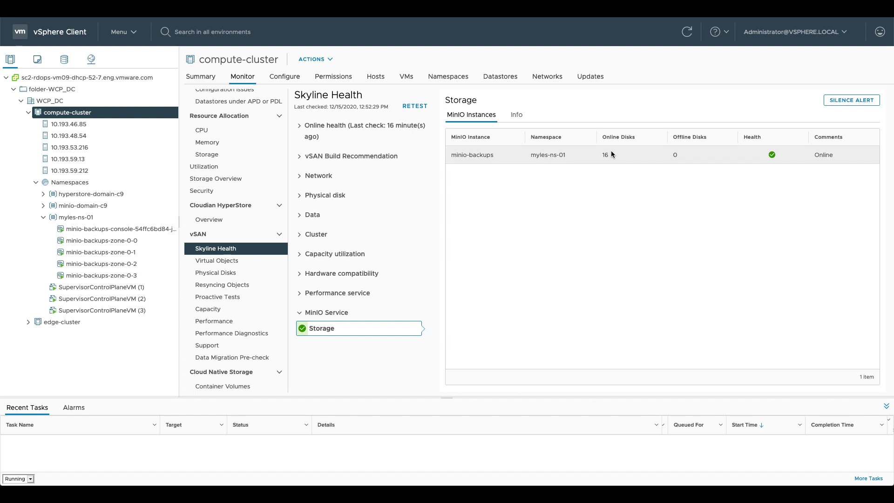
mouse_move(585, 198)
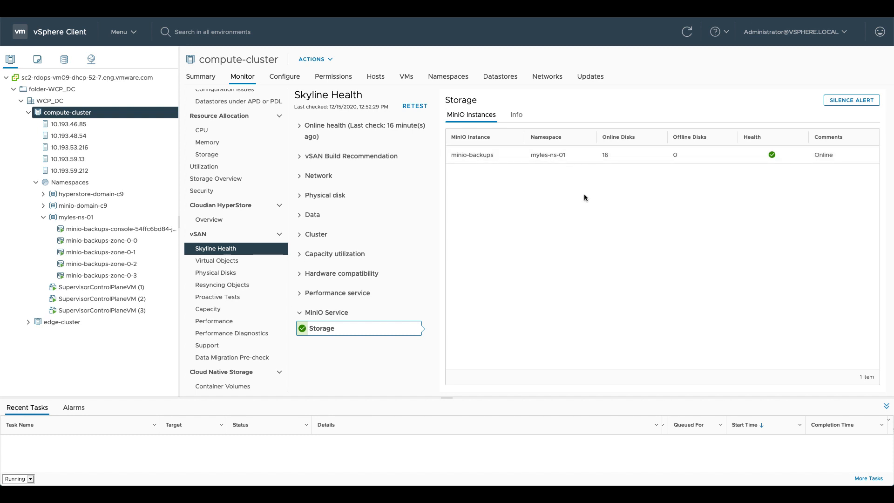